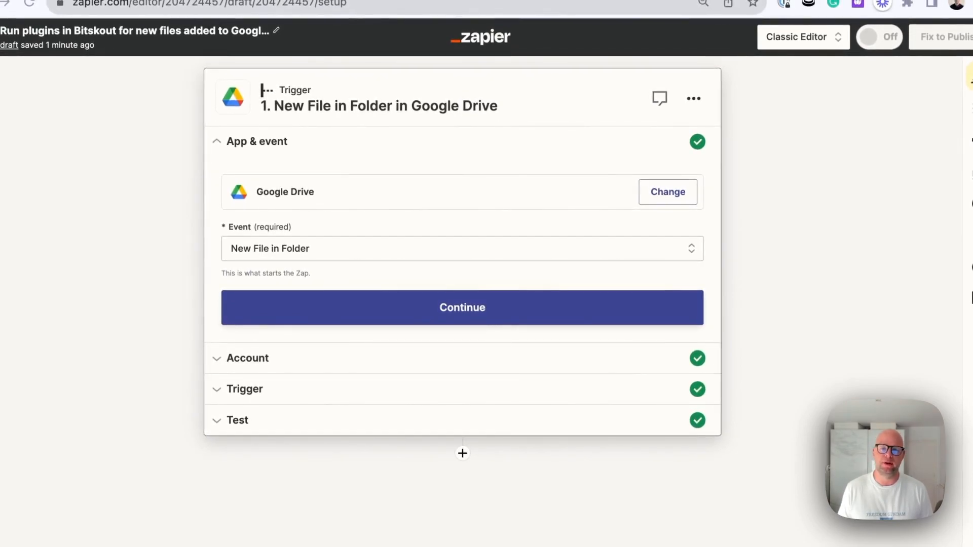
mouse_move(502, 137)
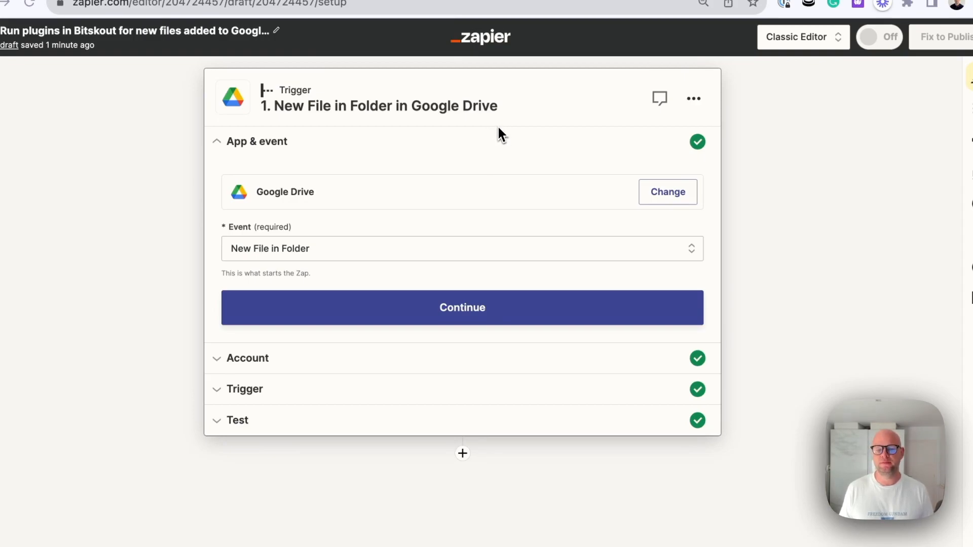
mouse_move(573, 142)
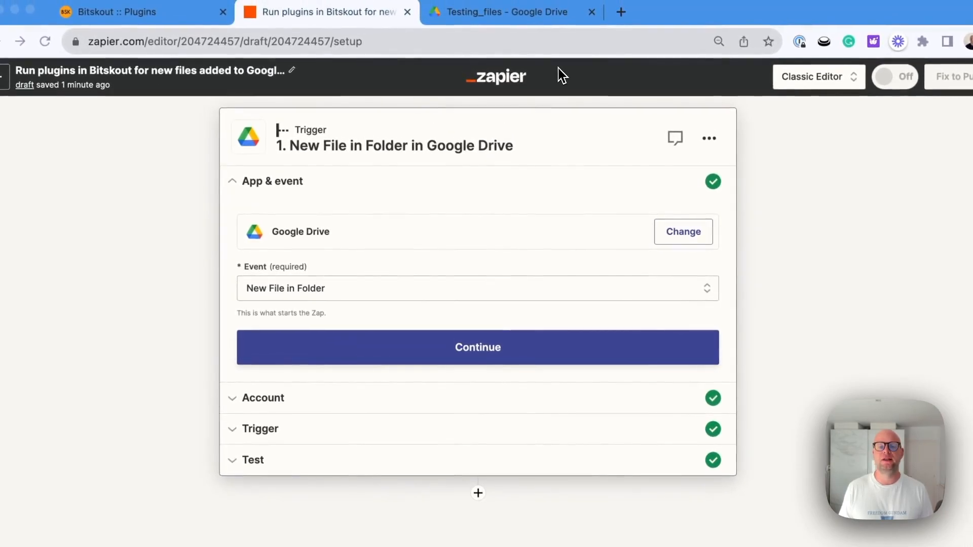
mouse_move(555, 25)
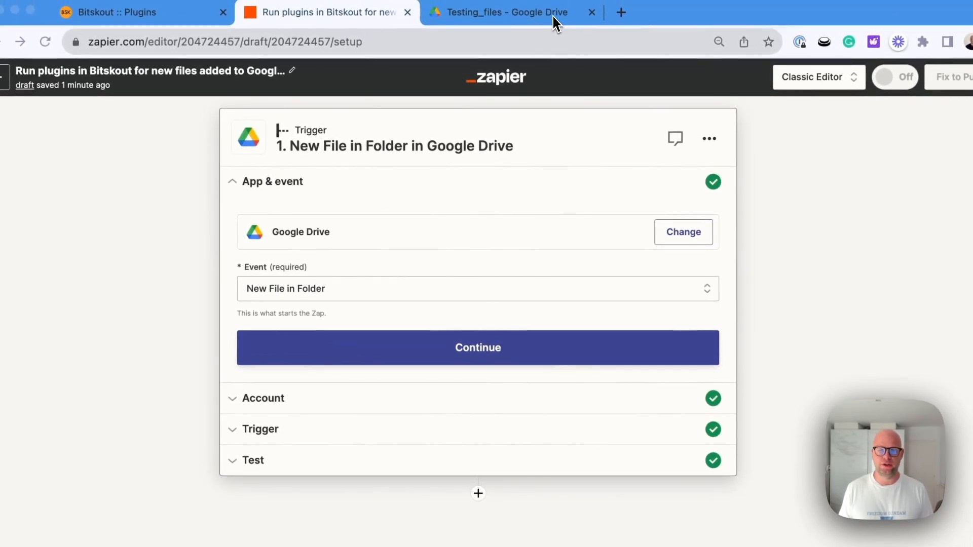
Confirm the connected Google Drive account and reach the trigger's My Google Drive / Testing_files settings
click(501, 12)
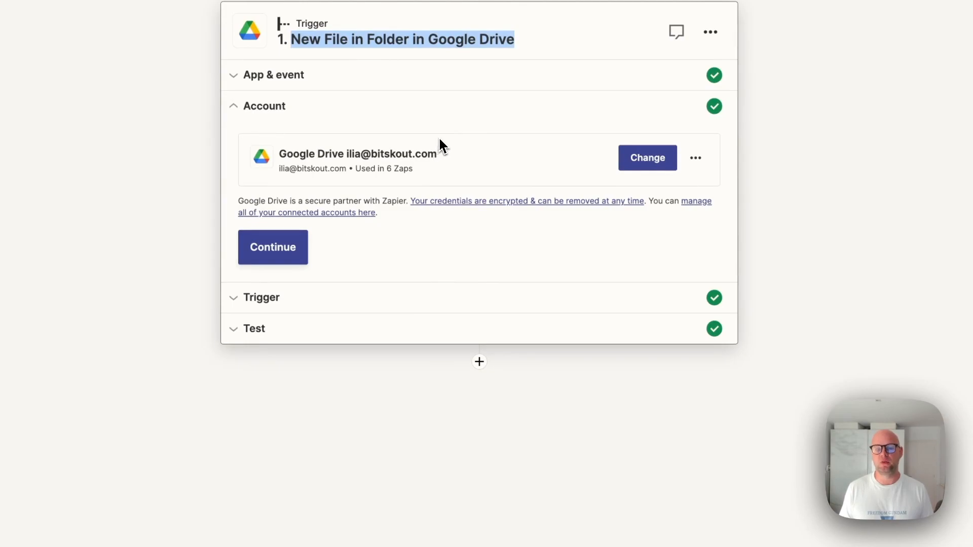
click(272, 246)
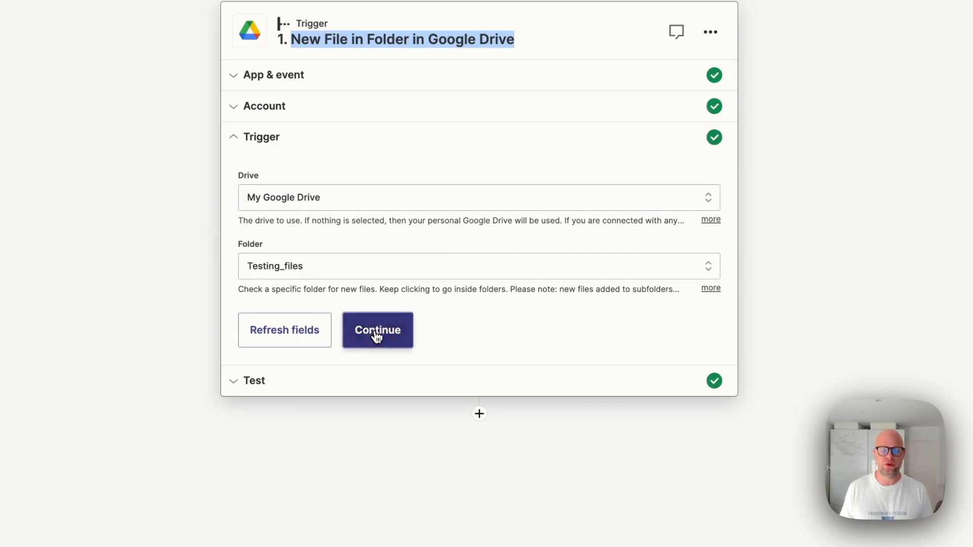
Confirm the drive and folder, then search the test records for 'cv' and 'Acc' to find Accountant Sample CV.pdf
click(377, 329)
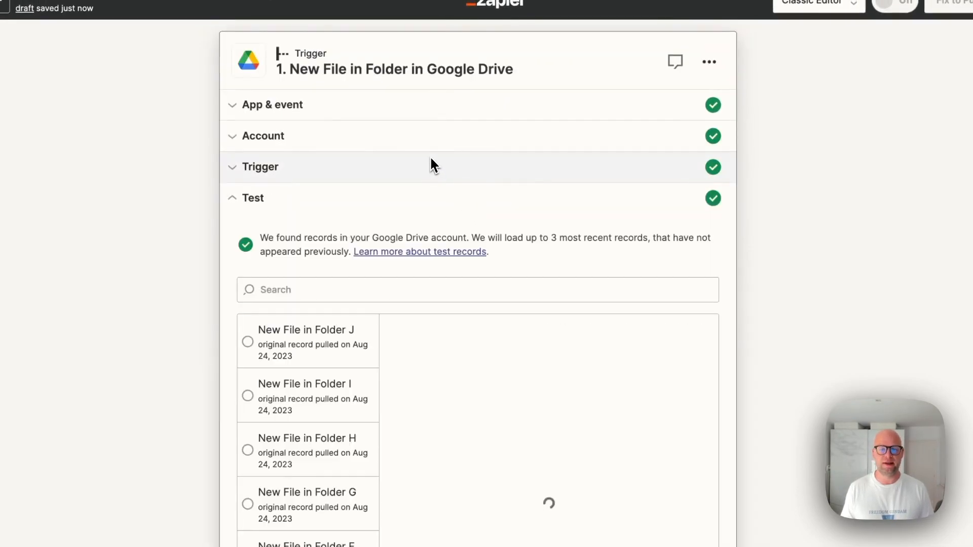
text(cv)
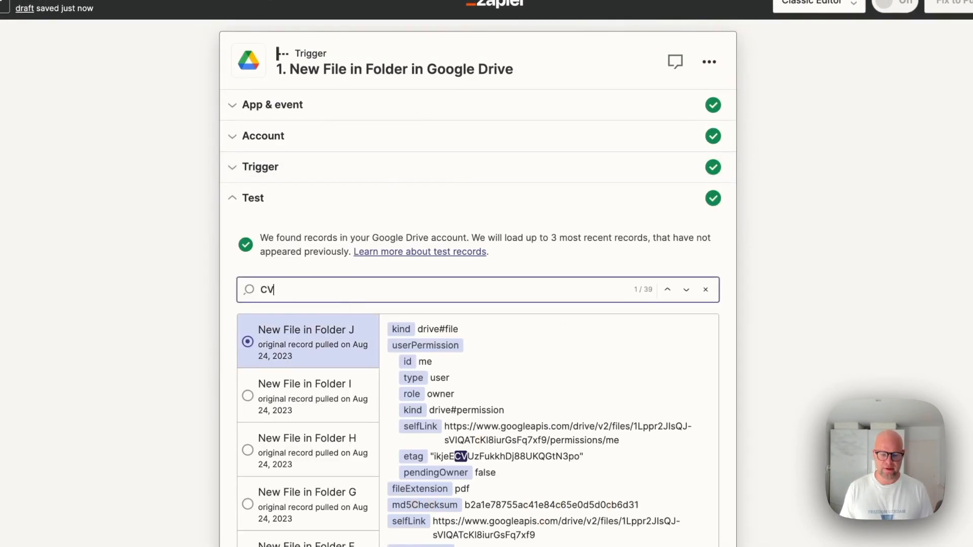
scroll(down, 3)
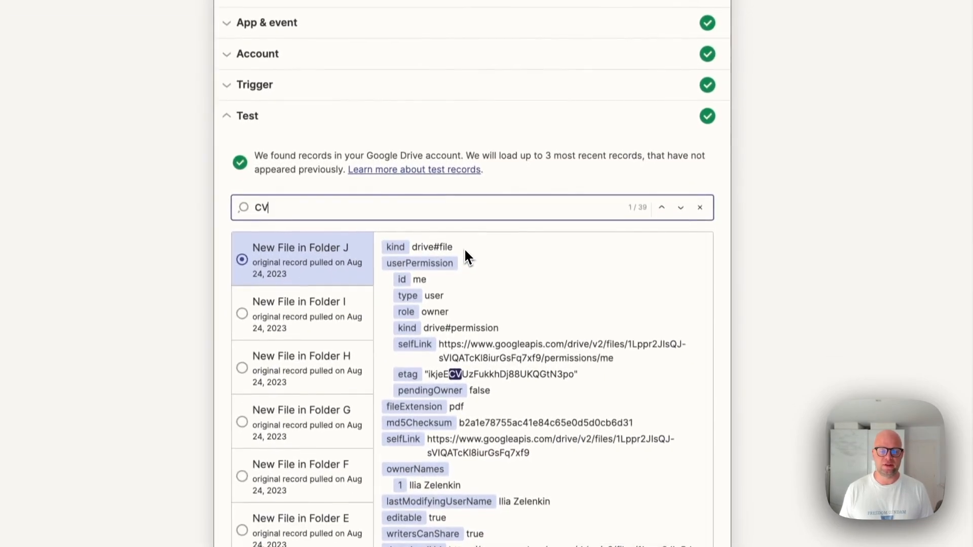
text(Account)
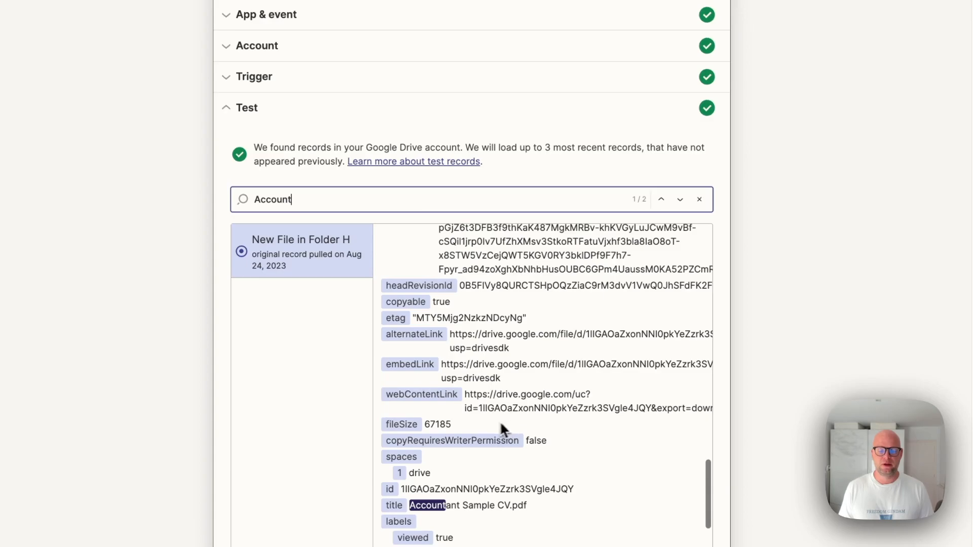
scroll(down, 3)
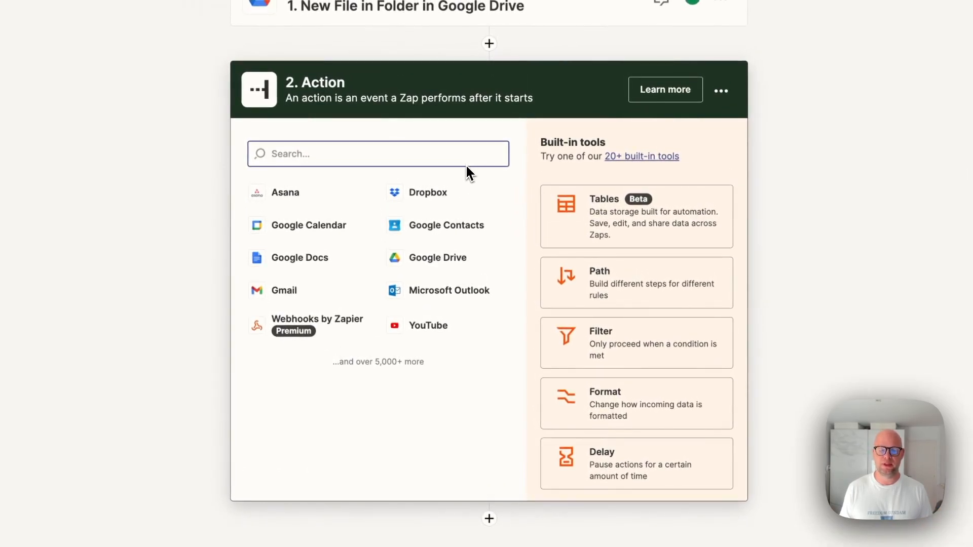
Choose Bitskout (Latest) as step 2's app with the Extract Data From CV (Resume) event
text(Bitskout)
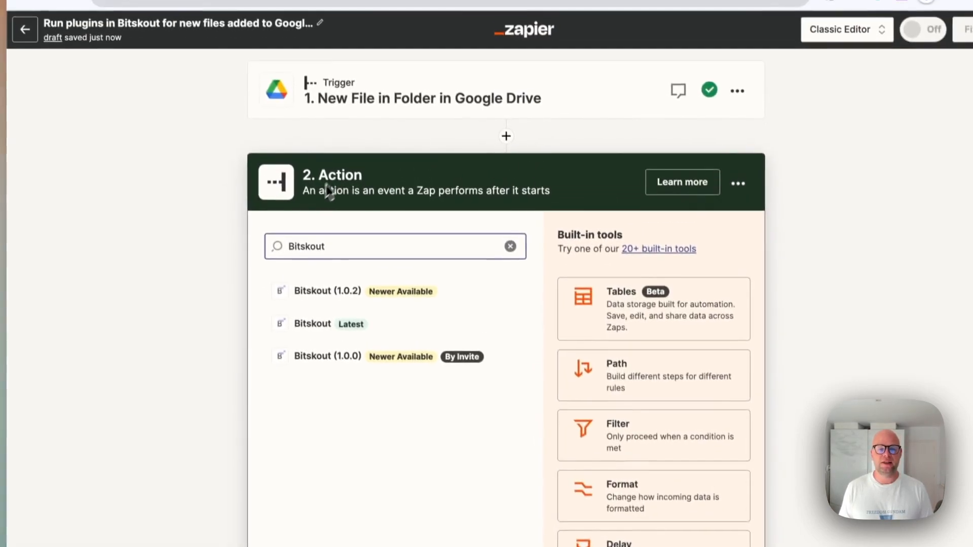
click(313, 323)
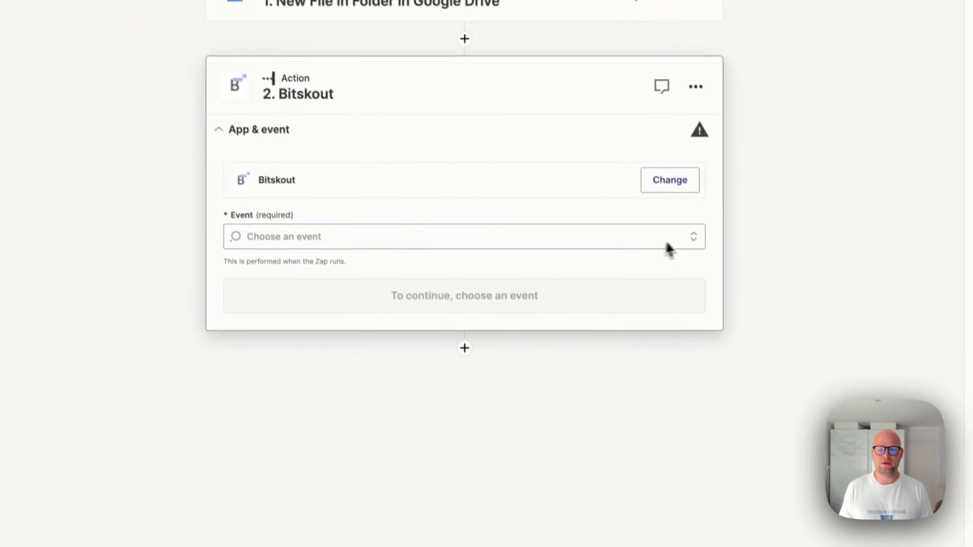
click(463, 236)
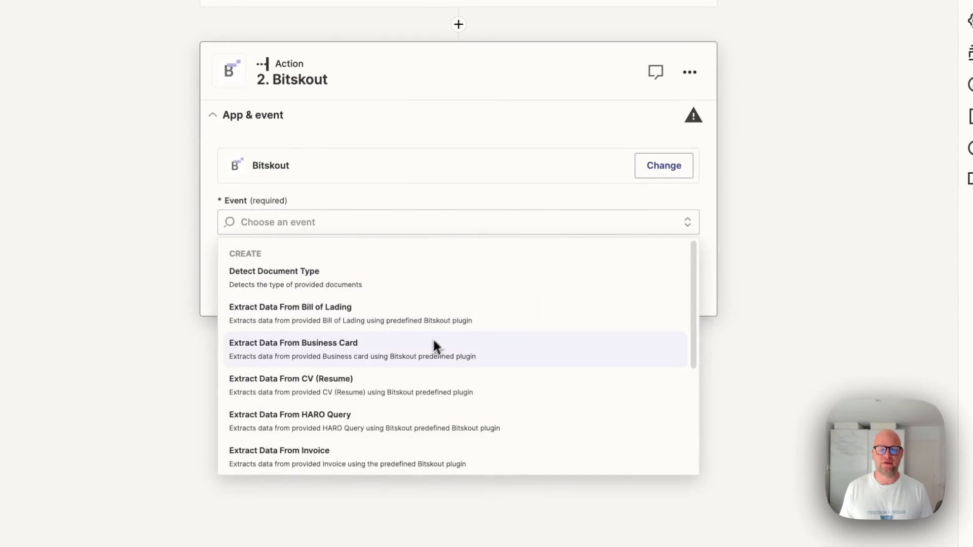
click(290, 378)
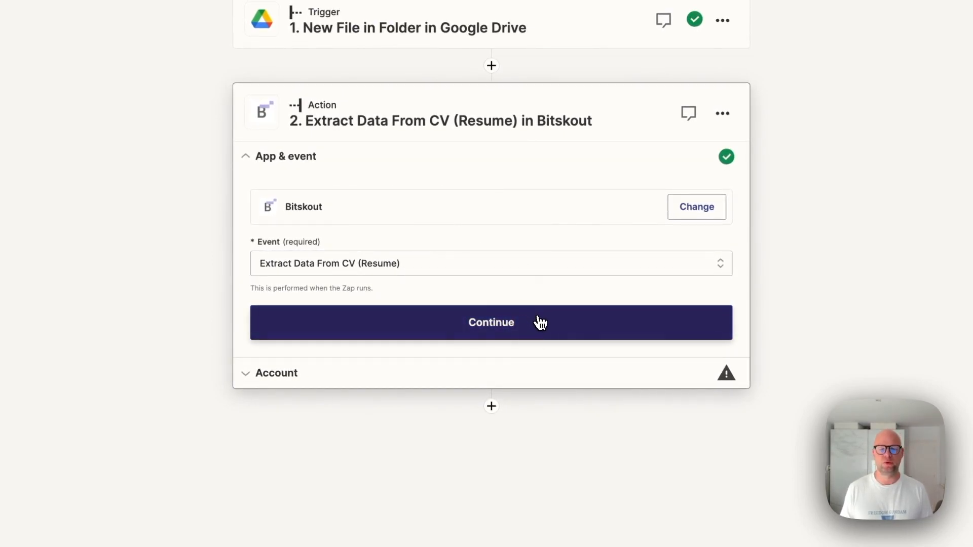
click(491, 322)
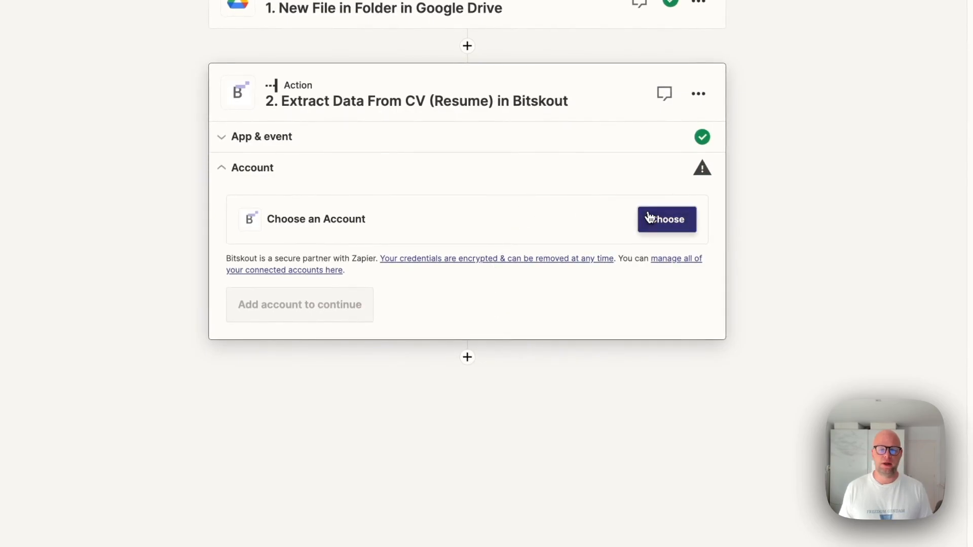
Connect a Bitskout account and map File URL to the trigger's '1. File'
click(666, 219)
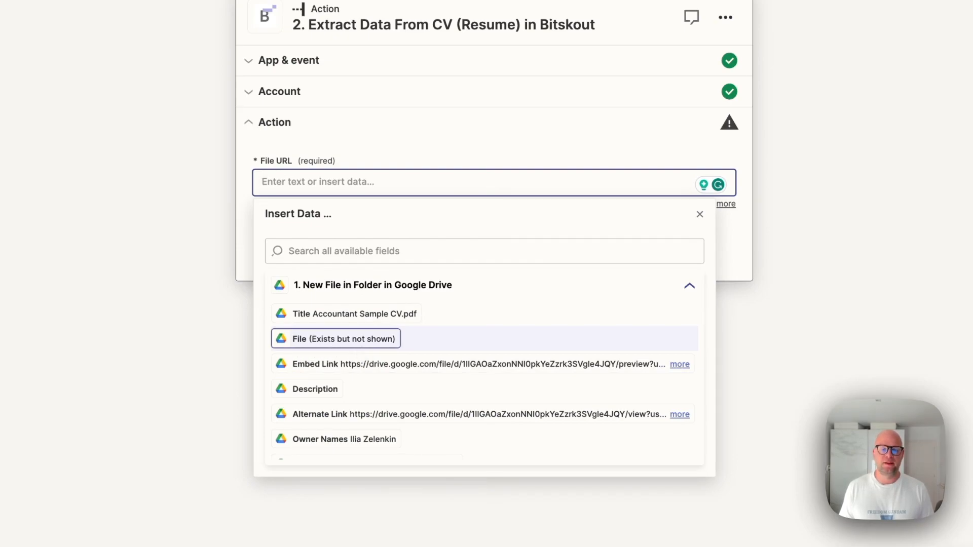
mouse_move(367, 353)
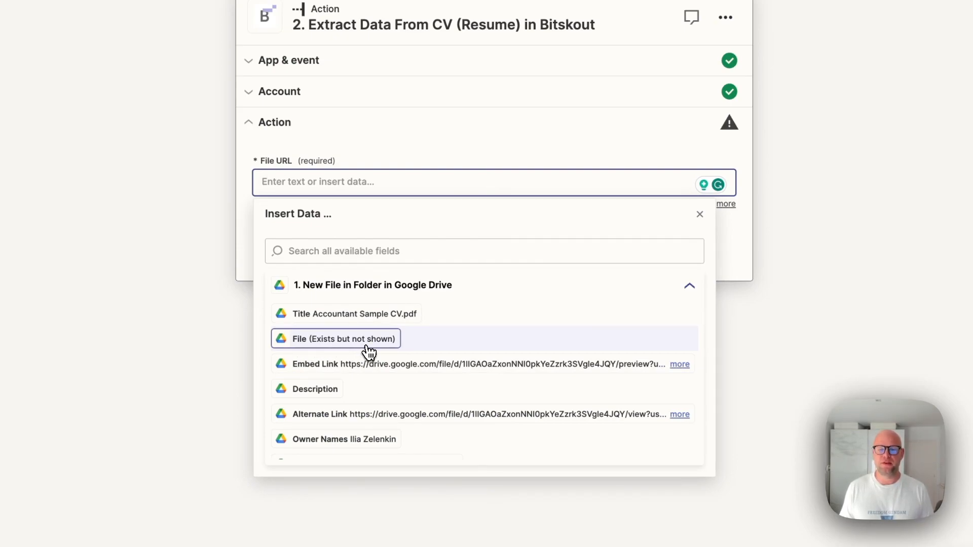
mouse_move(372, 364)
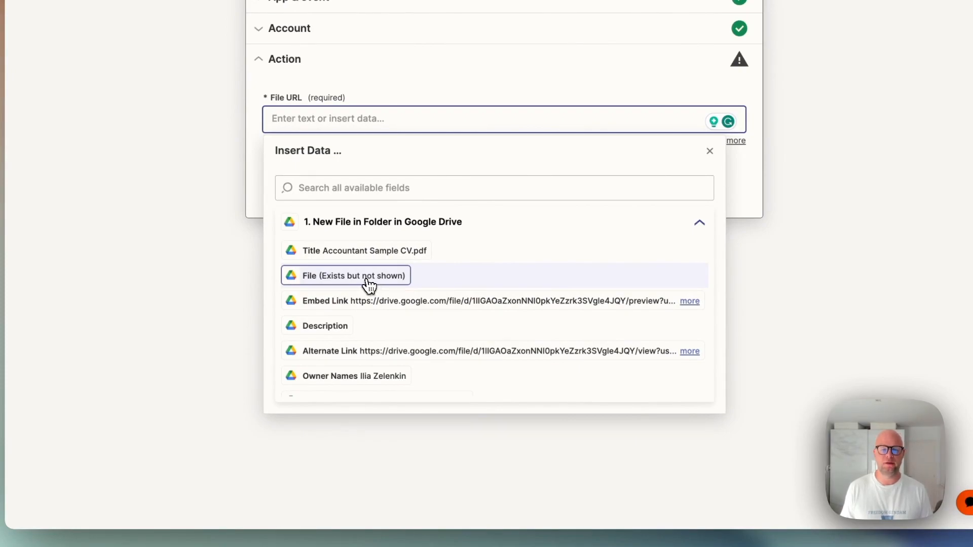
mouse_move(310, 289)
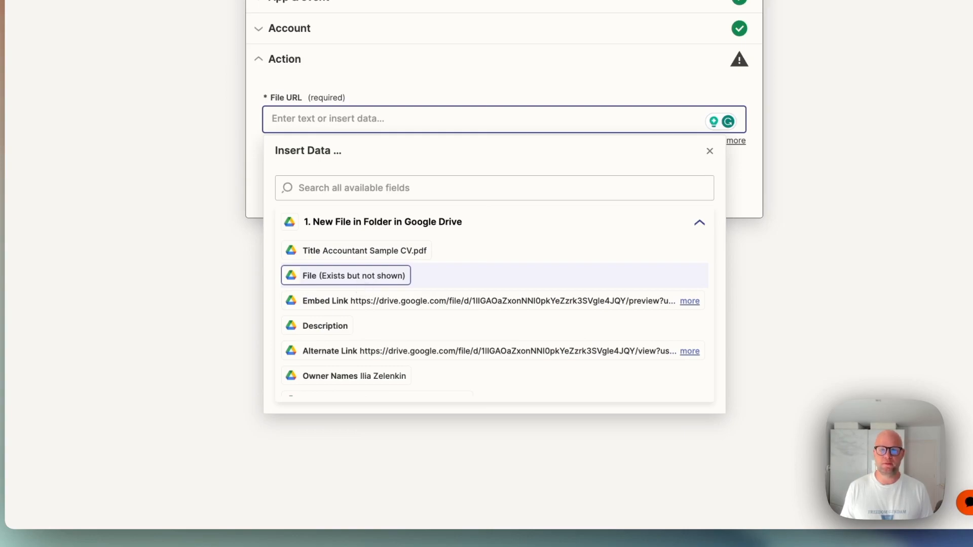
click(344, 275)
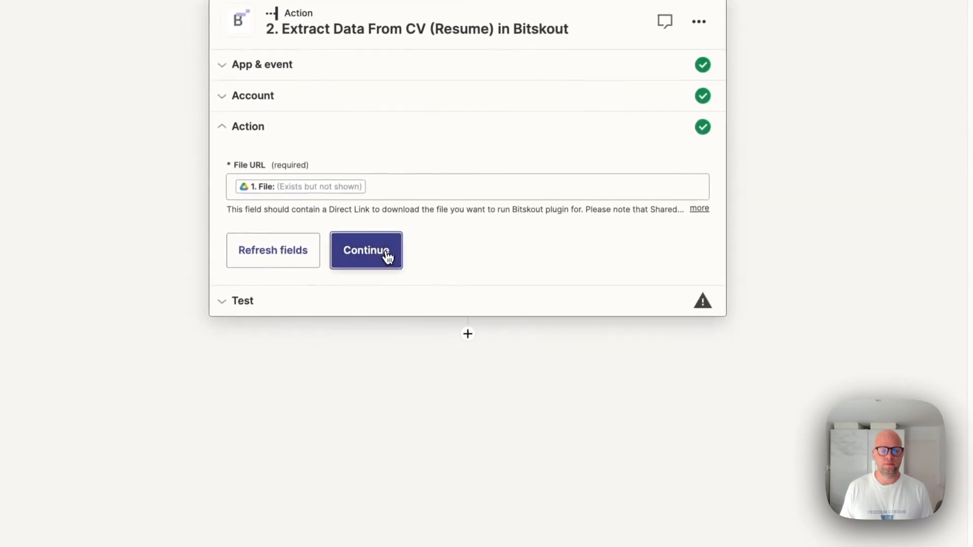
Test the Bitskout step with the sample CV, then add a third action step below it
click(366, 250)
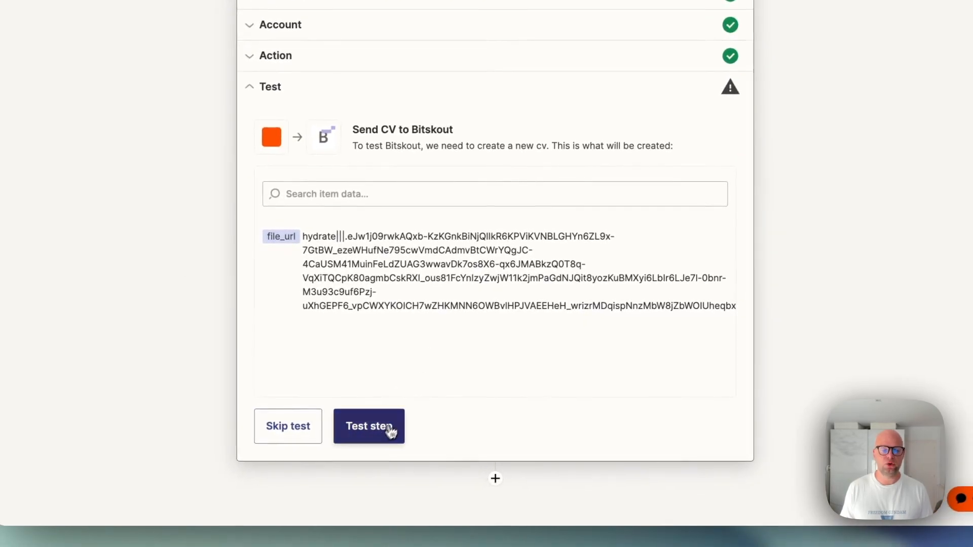
click(369, 427)
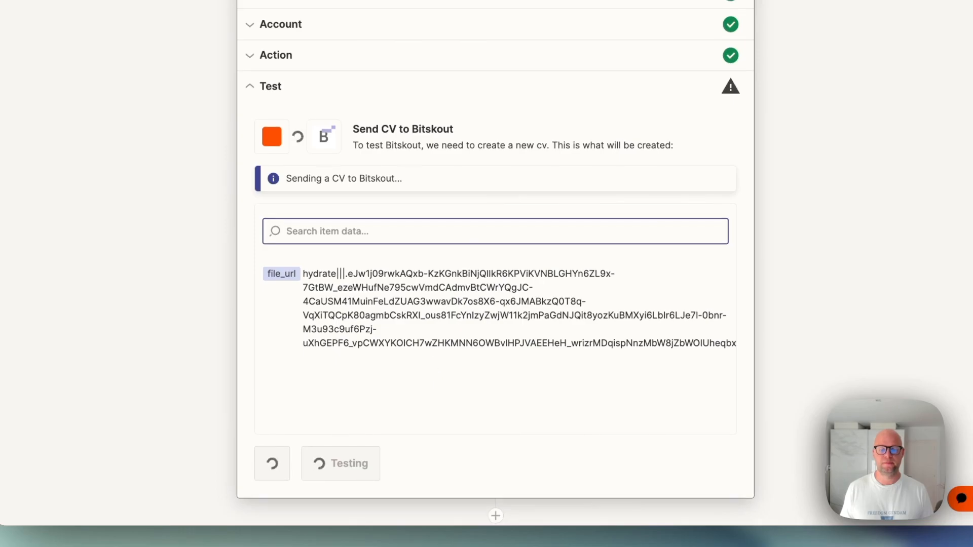
click(340, 463)
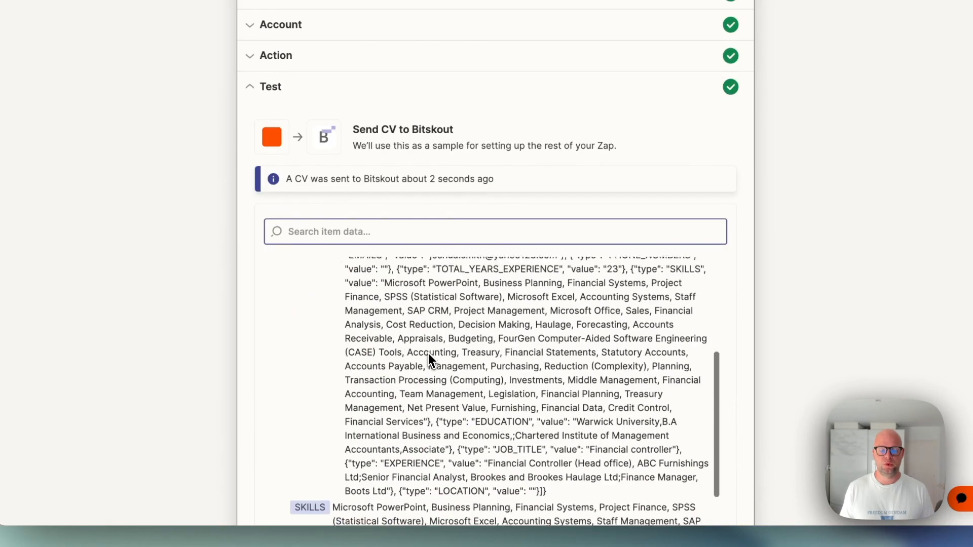
scroll(down, 3)
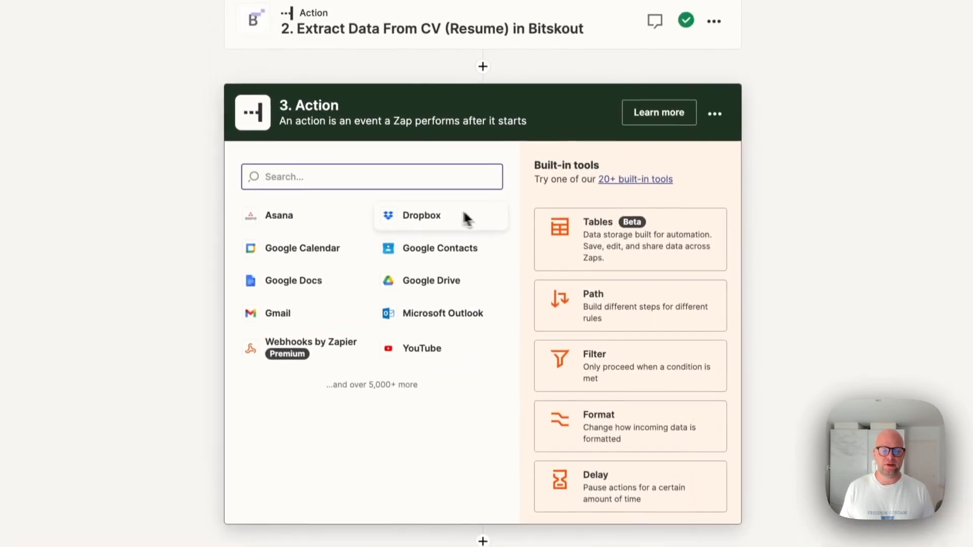
Choose Google Sheets as step 3's app with the Create Spreadsheet Row event
text(Shee)
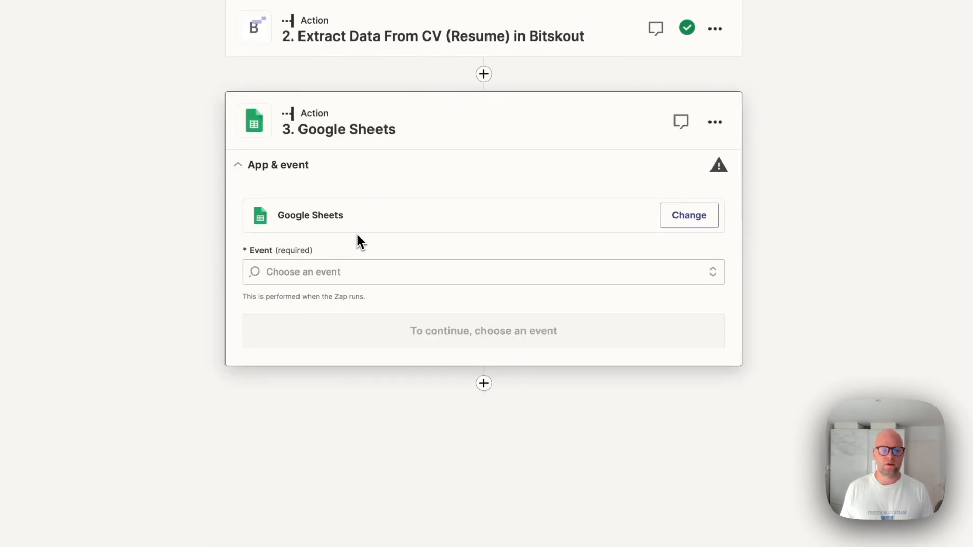
click(483, 271)
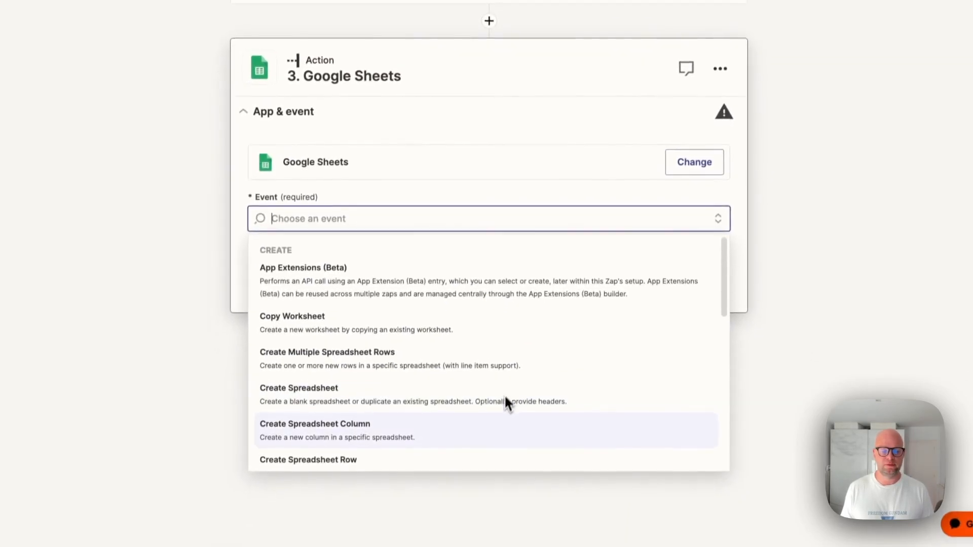
click(308, 460)
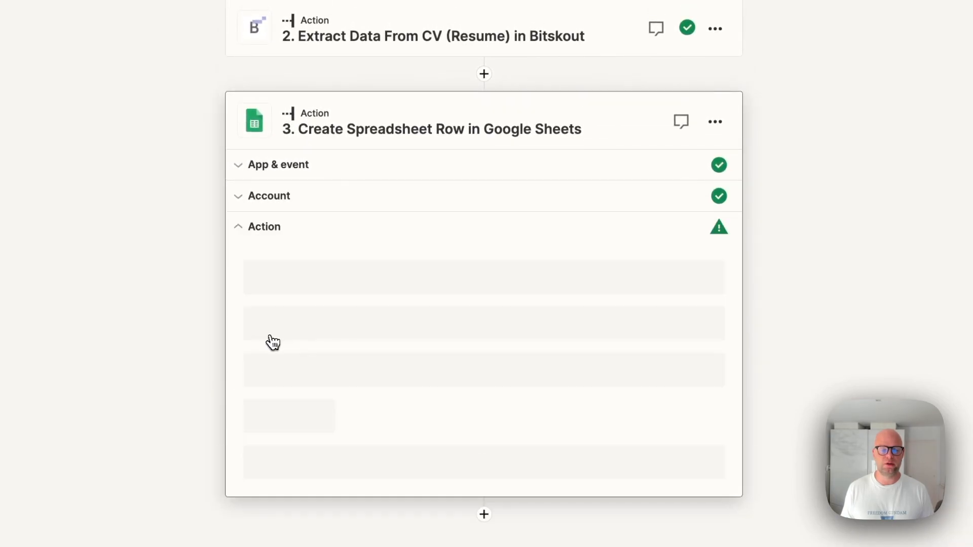
click(471, 279)
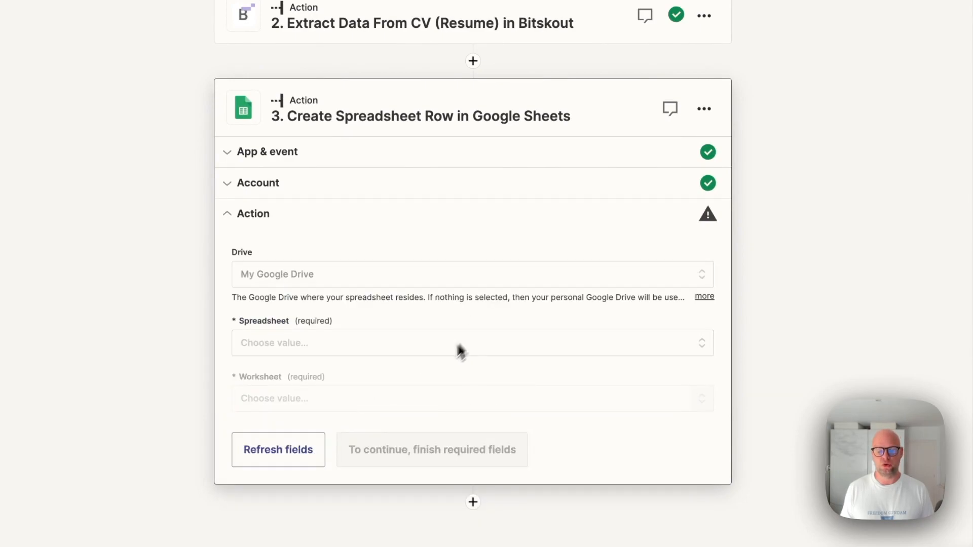
Target spreadsheet BitskoutTesting_Sheet_1 and worksheet Sheet1
click(471, 343)
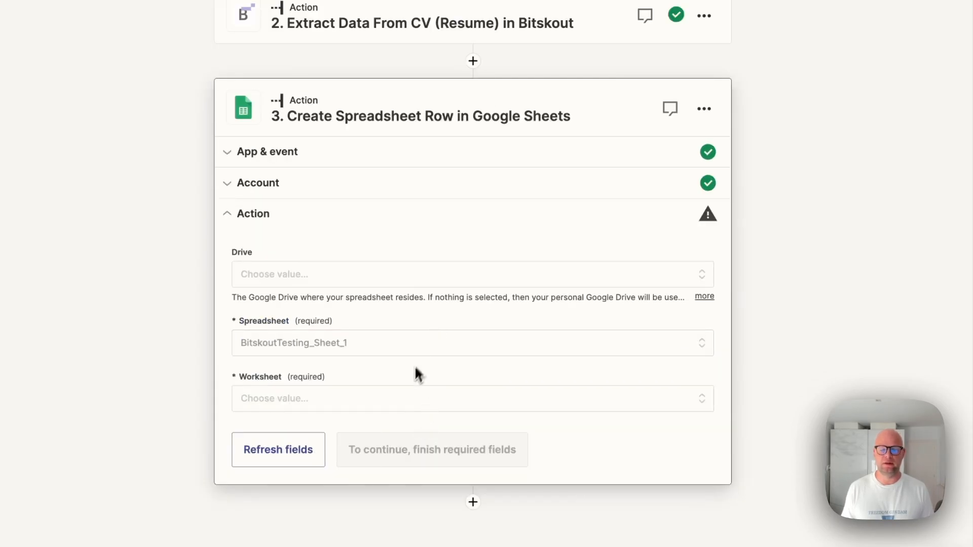
click(471, 399)
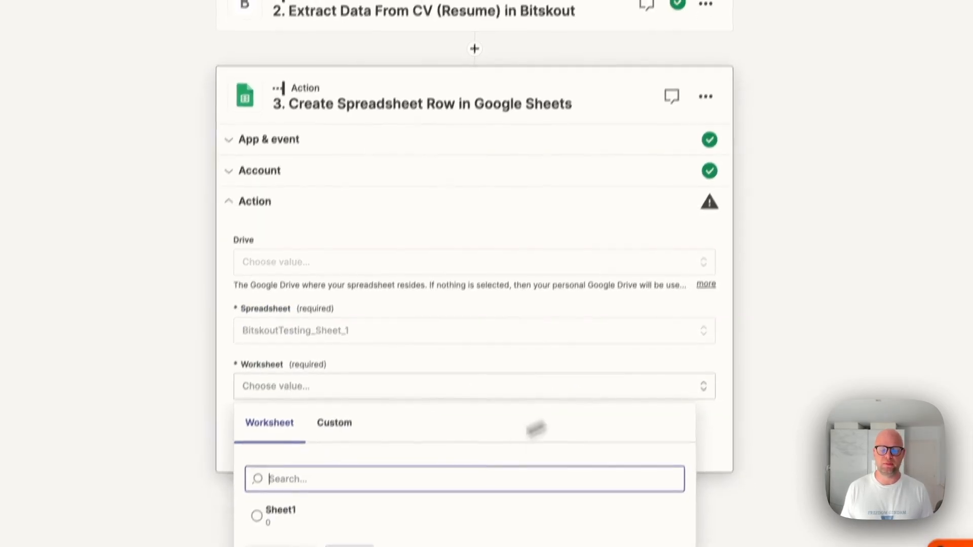
click(280, 509)
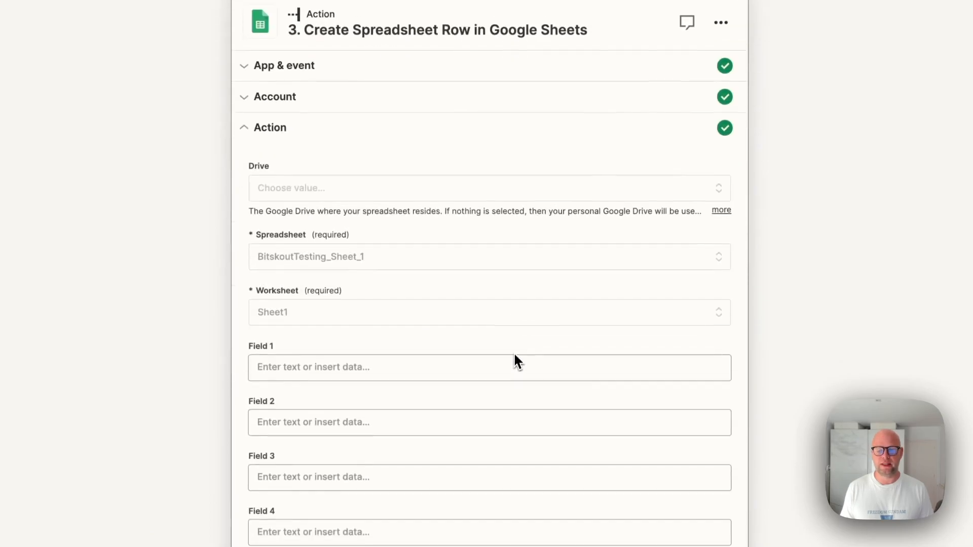
Map Current Job Title, Name and List of specified Emails from step 2 into Fields 1–3
scroll(down, 3)
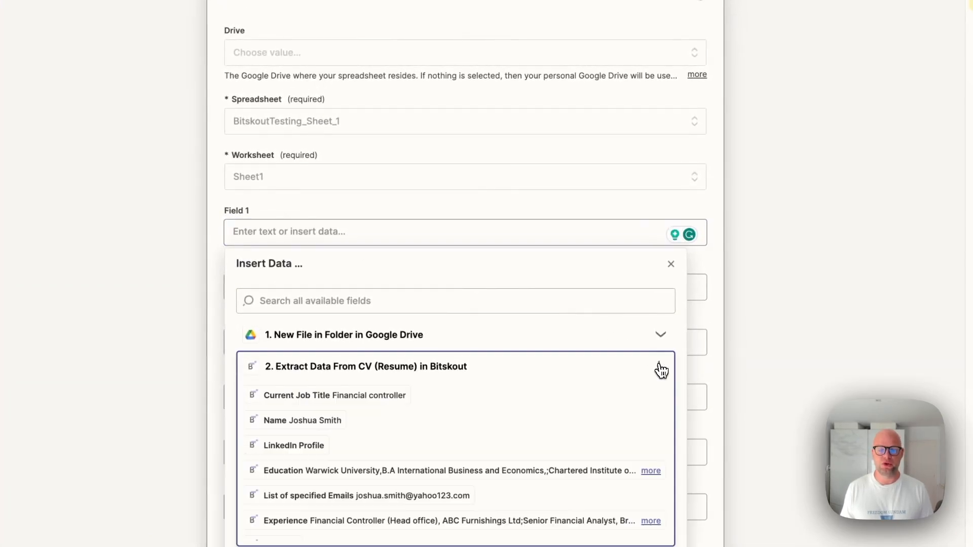
click(333, 395)
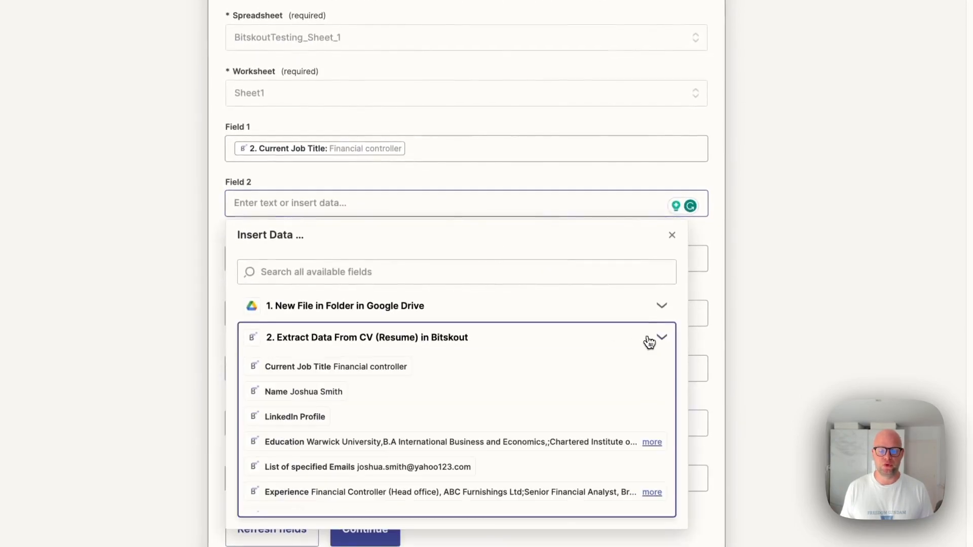
click(303, 391)
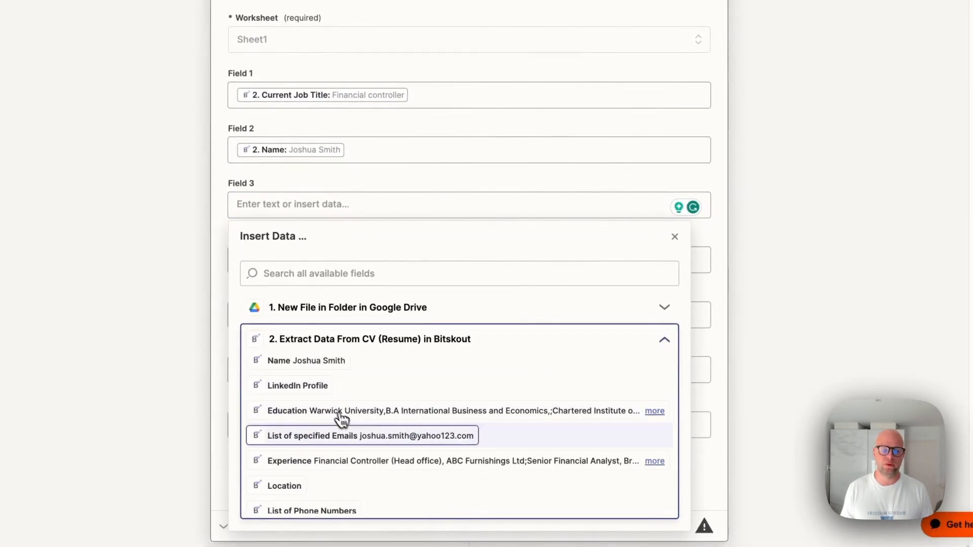
click(369, 436)
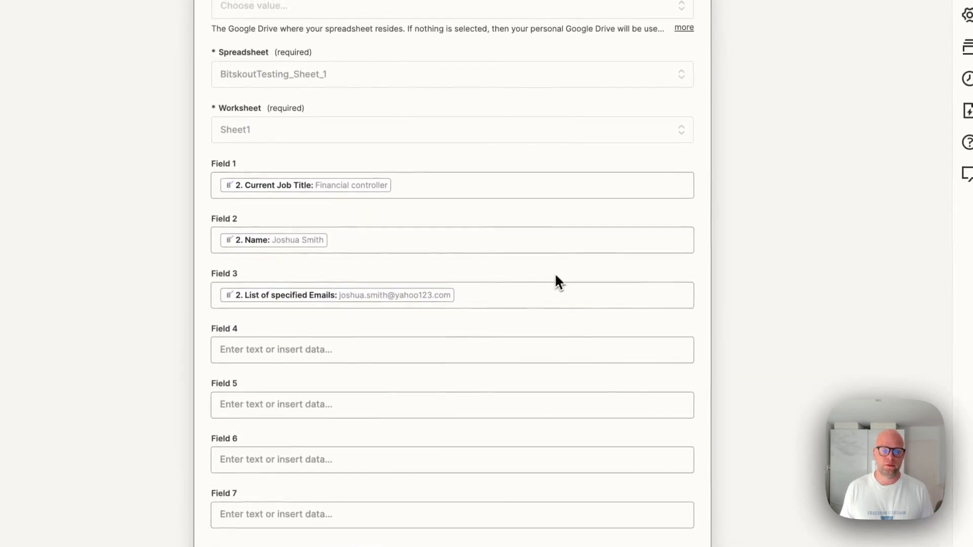
Map Experience into Field 4 and continue to the test section
click(452, 350)
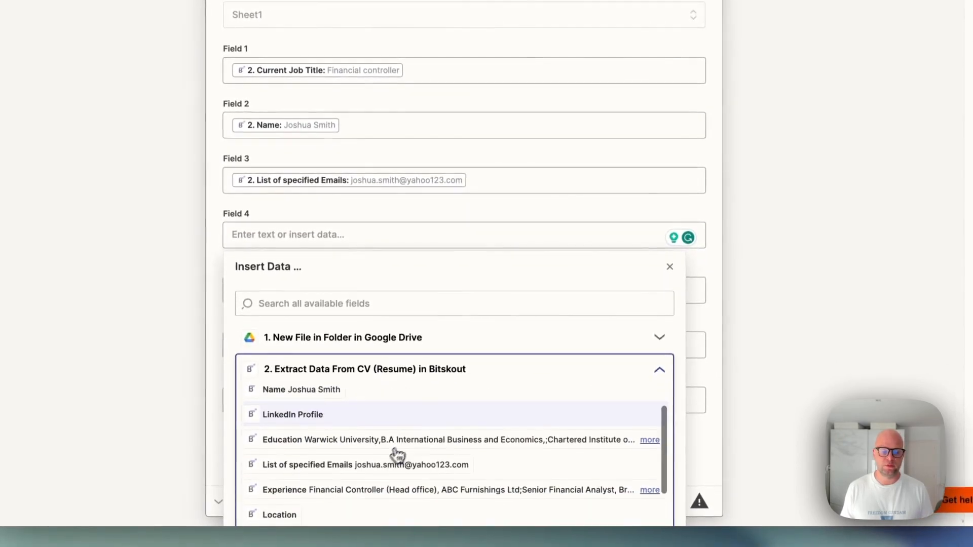
scroll(down, 3)
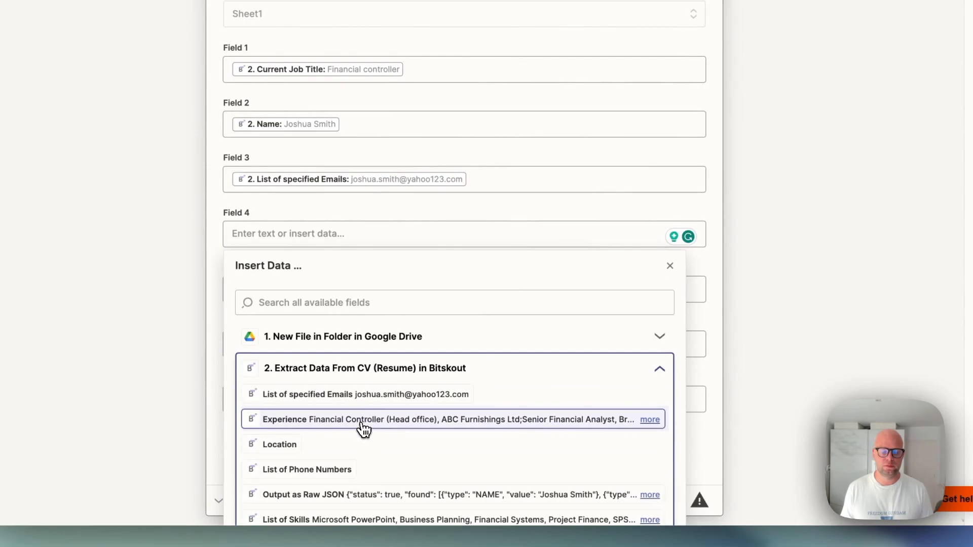
click(362, 418)
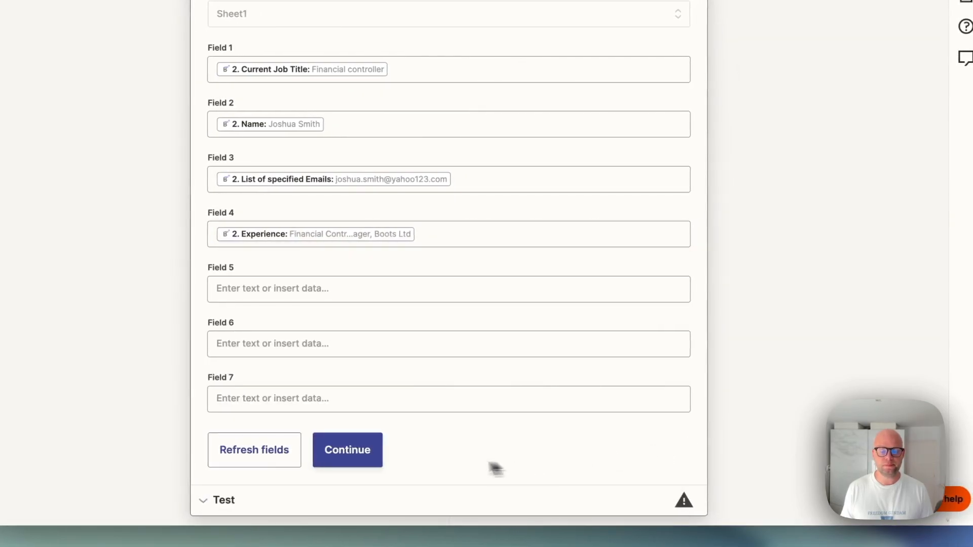
click(347, 450)
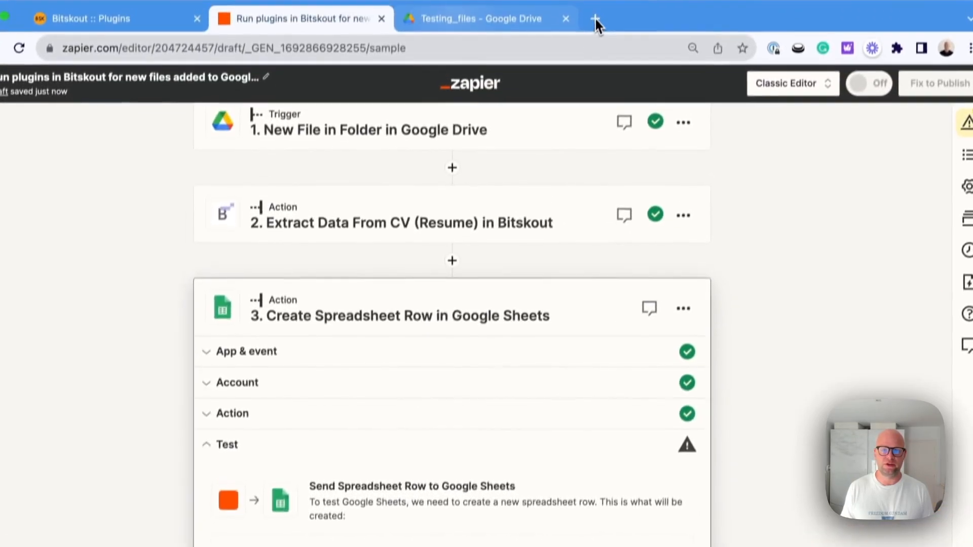
Open BitskoutTesting_Sheet_1 at sheets.google.com in a new tab and run the step 3 test that sends the row
scroll(down, 3)
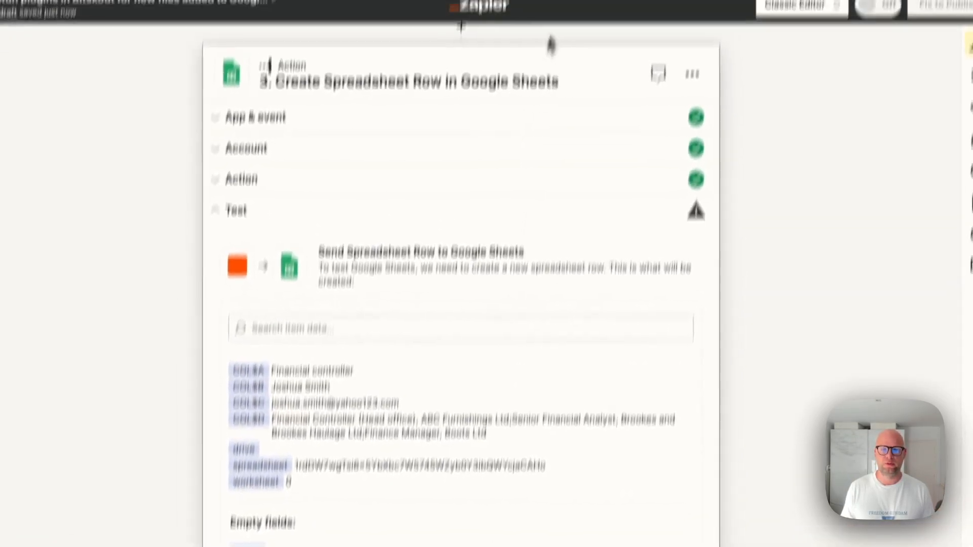
text(sheets.google.com)
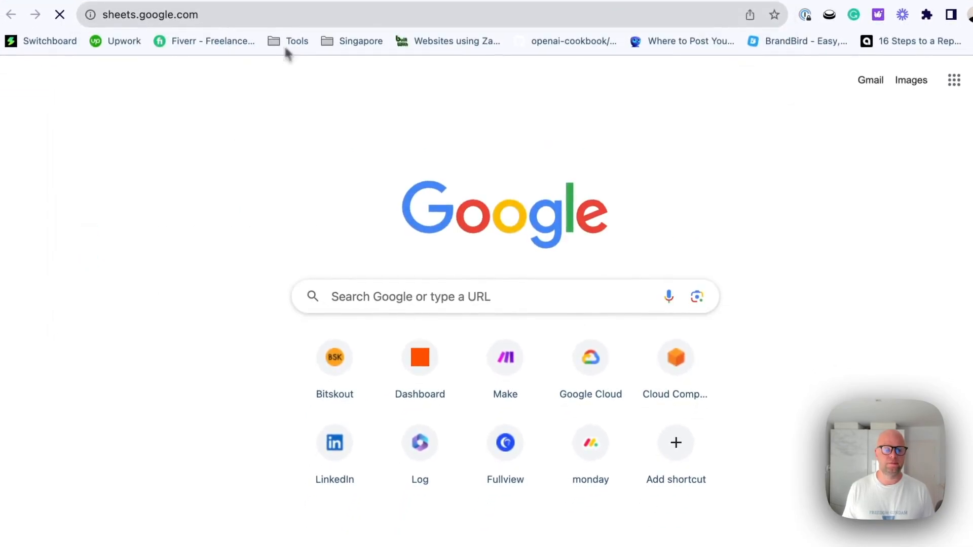
click(149, 15)
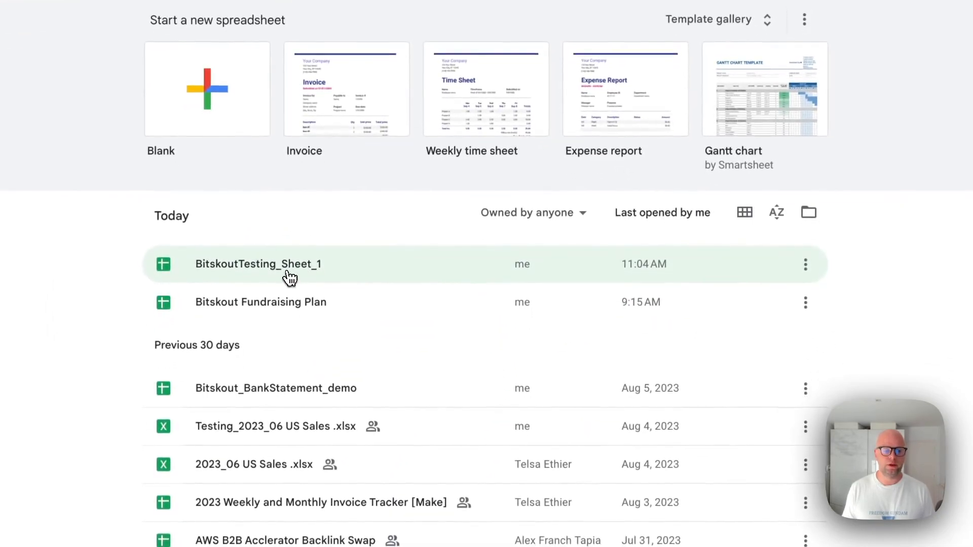
double_click(257, 264)
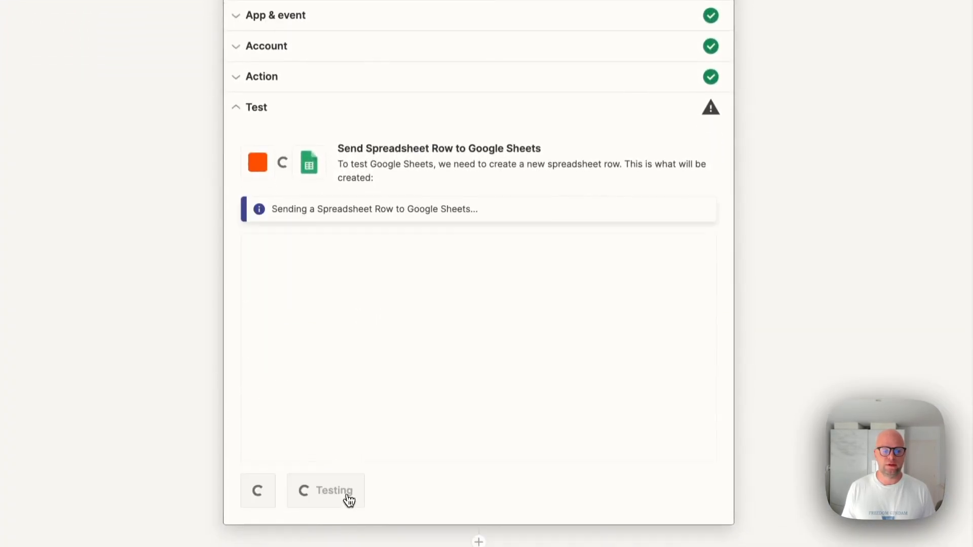
click(675, 21)
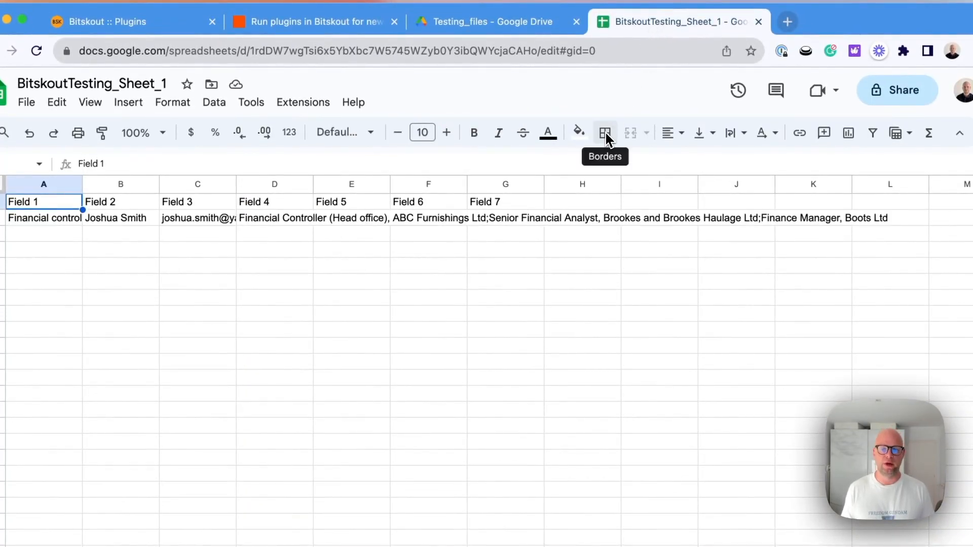
click(316, 22)
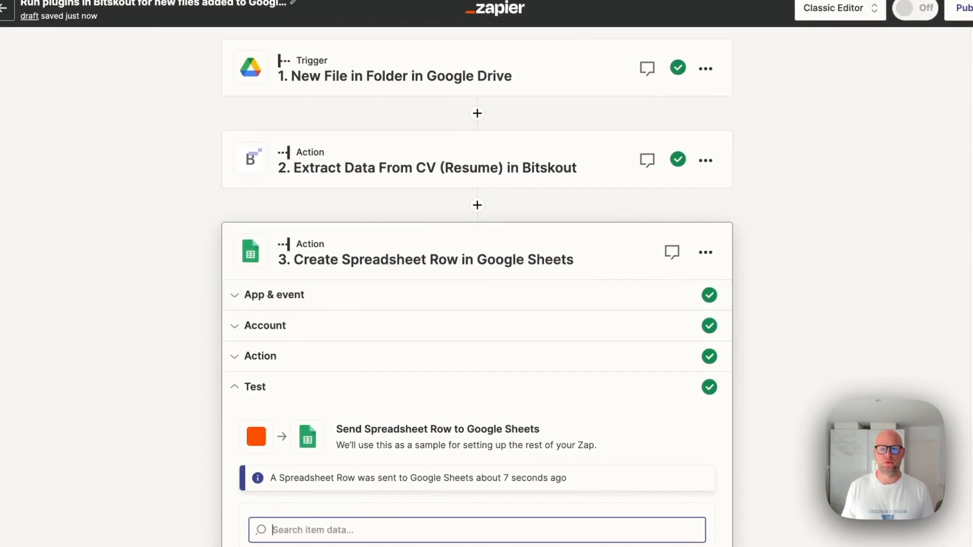
Scroll the successful step 3 test result showing row 2 with the job title and candidate name
scroll(down, 3)
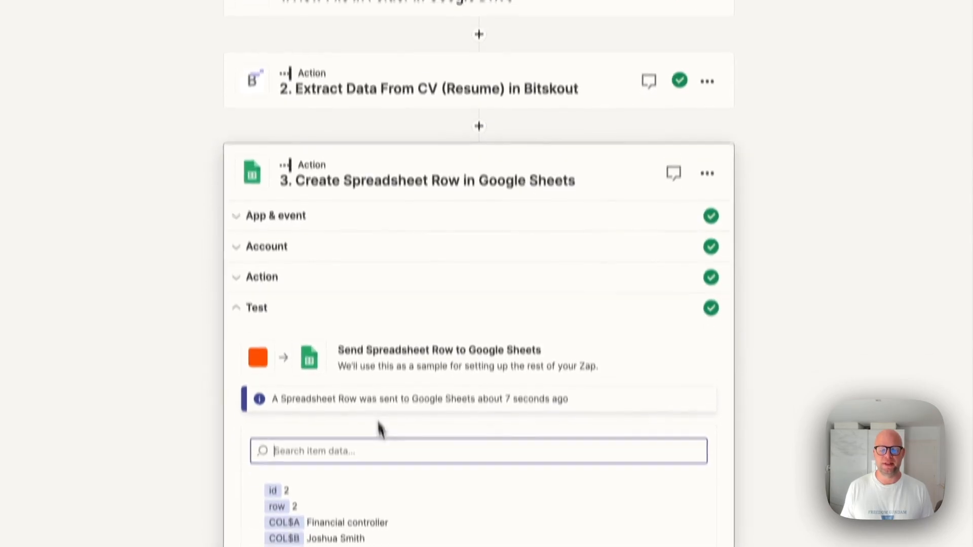